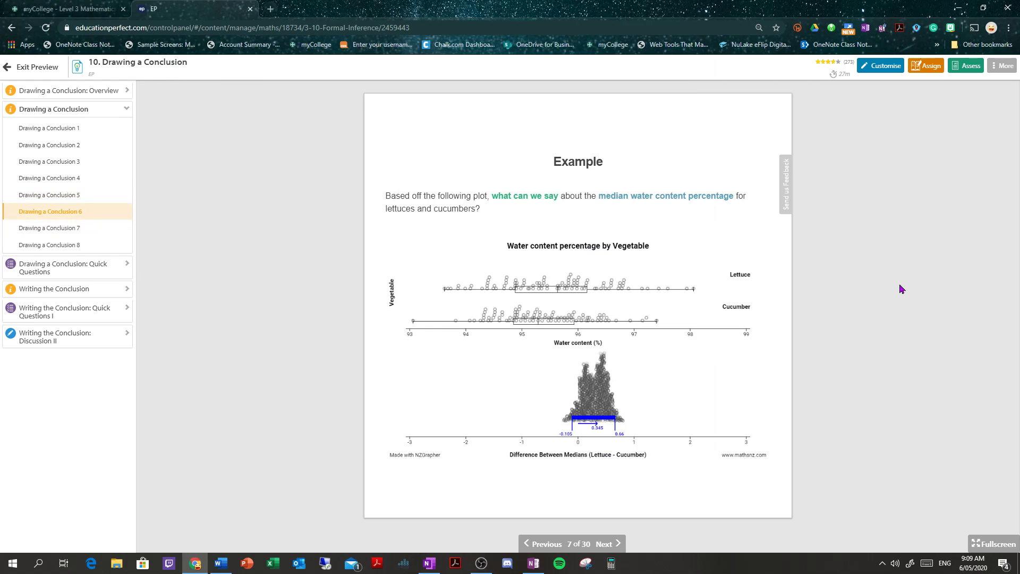
pyautogui.moveTo(879, 291)
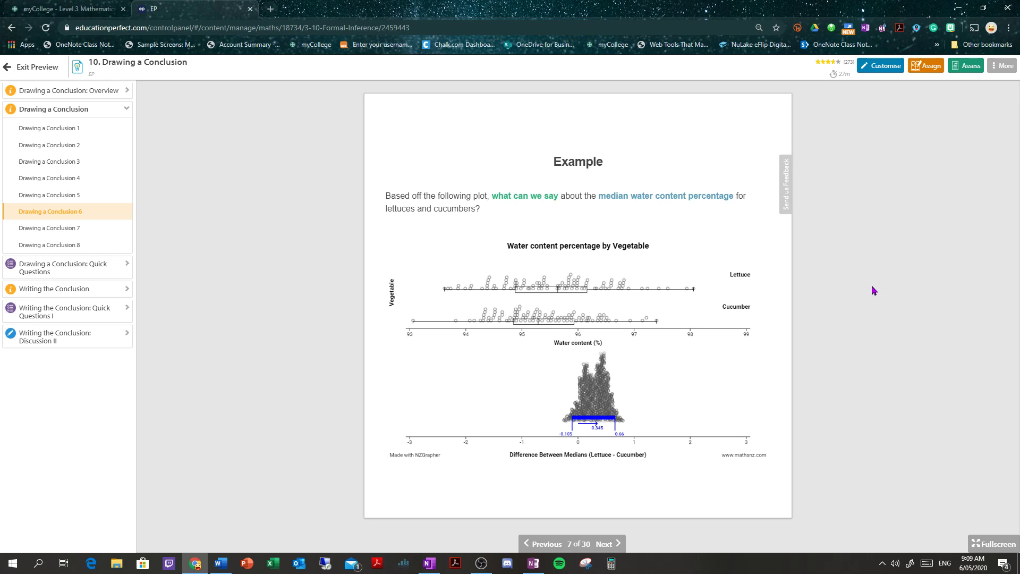
pyautogui.moveTo(526, 334)
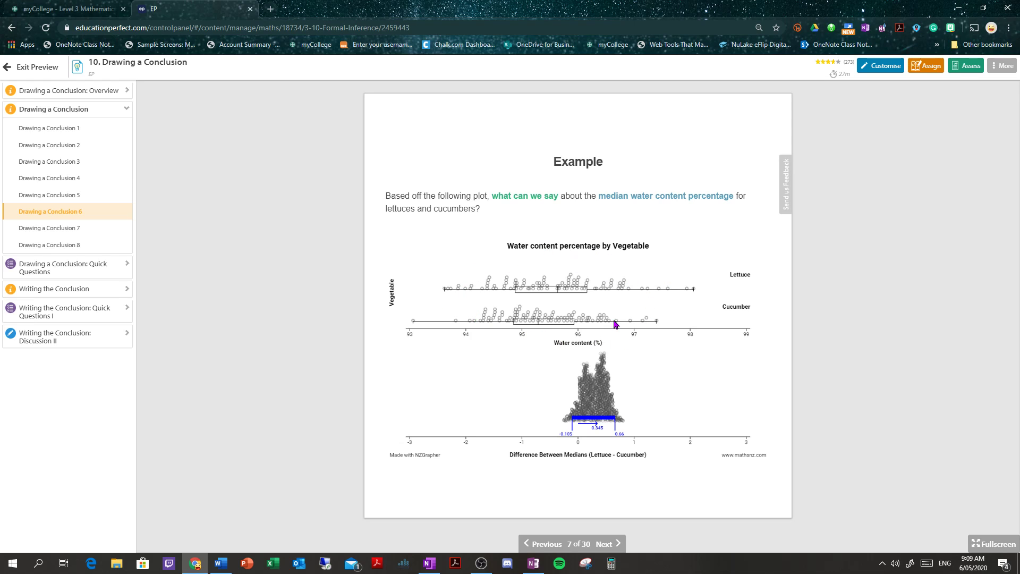
pyautogui.moveTo(551, 322)
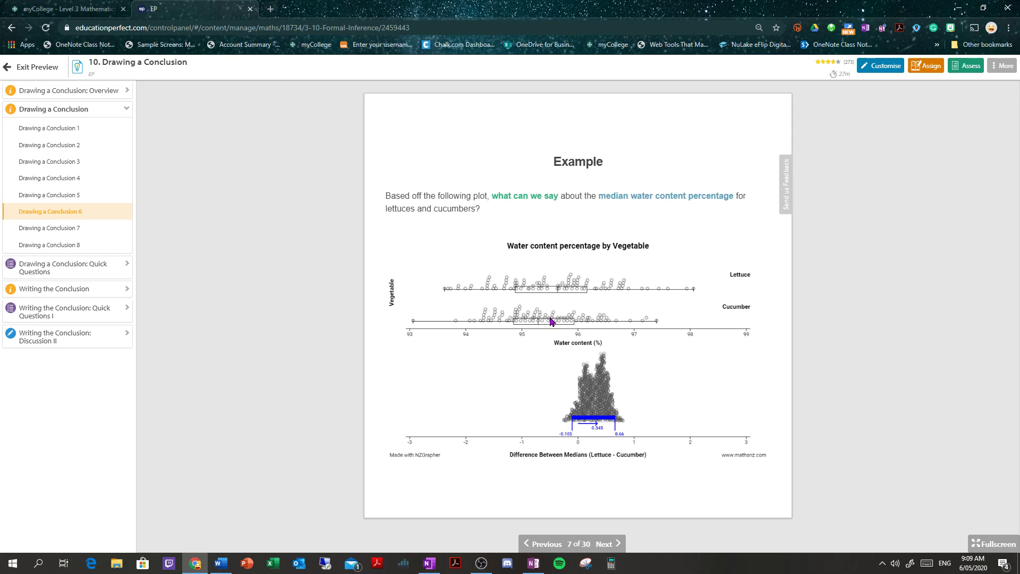
pyautogui.moveTo(685, 285)
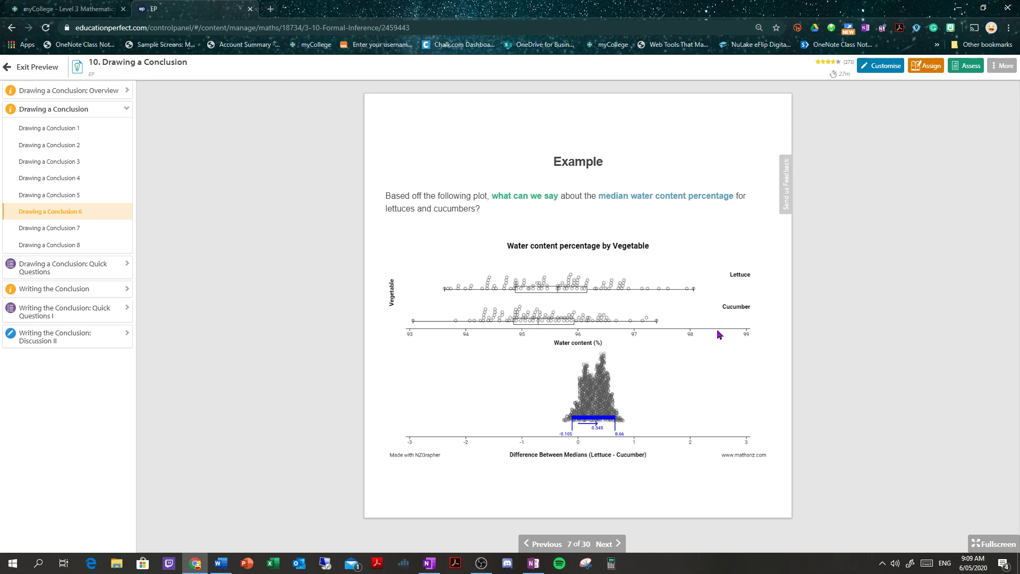
pyautogui.moveTo(538, 436)
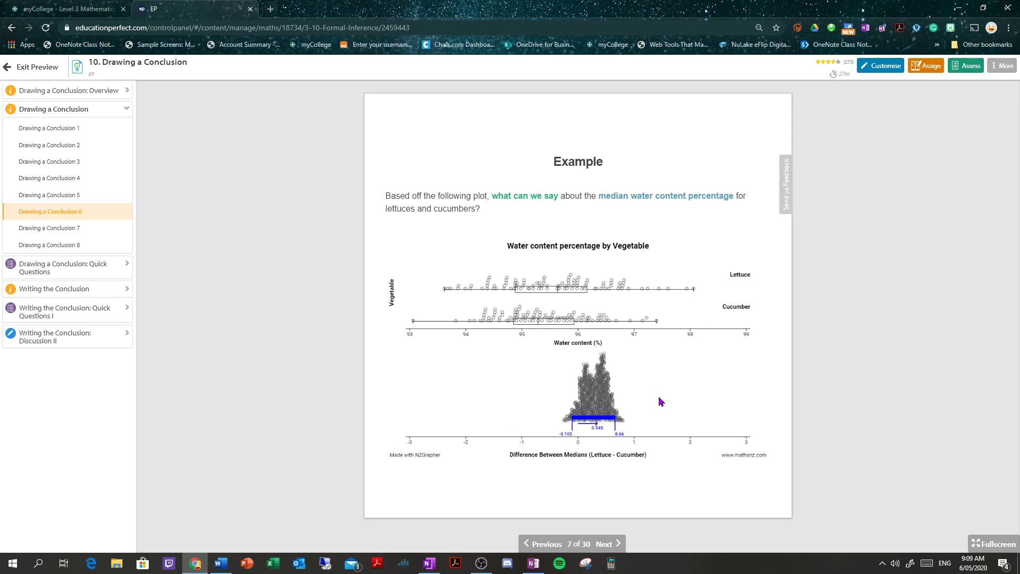
pyautogui.moveTo(448, 214)
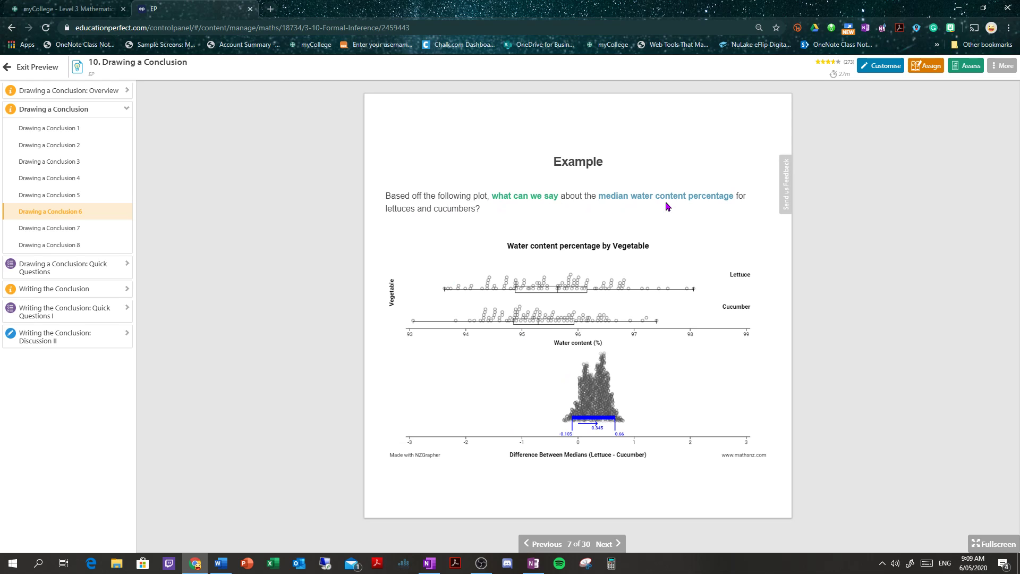
pyautogui.moveTo(592, 431)
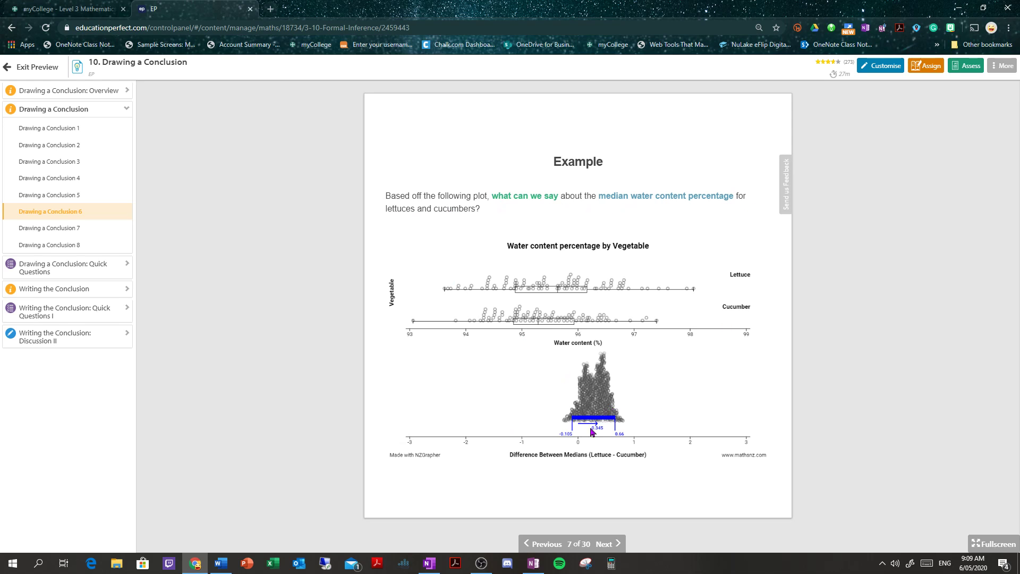
# Advance to the Solution slide (8 of 30) showing the interval contains 0
pyautogui.click(604, 543)
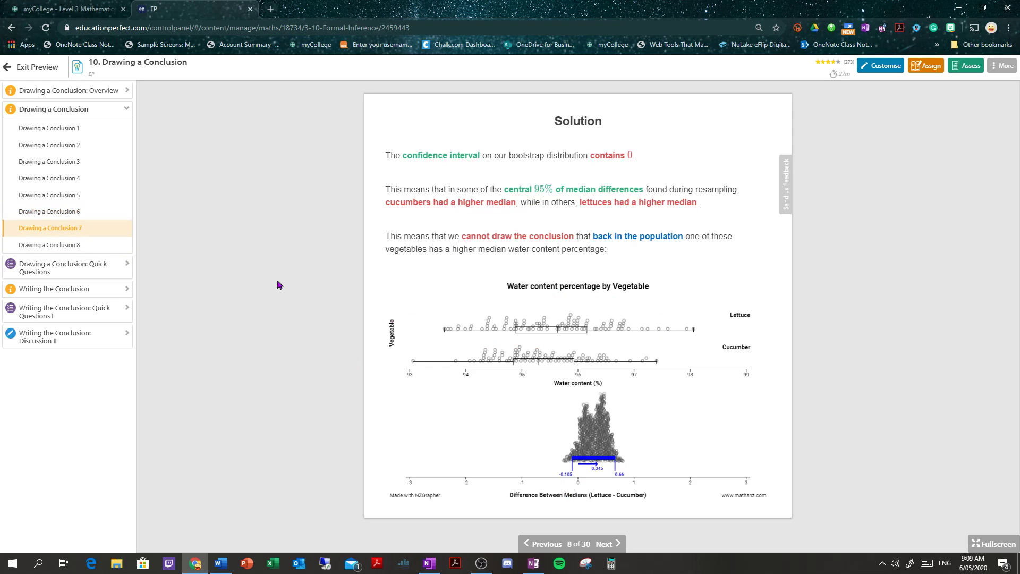
pyautogui.moveTo(619, 428)
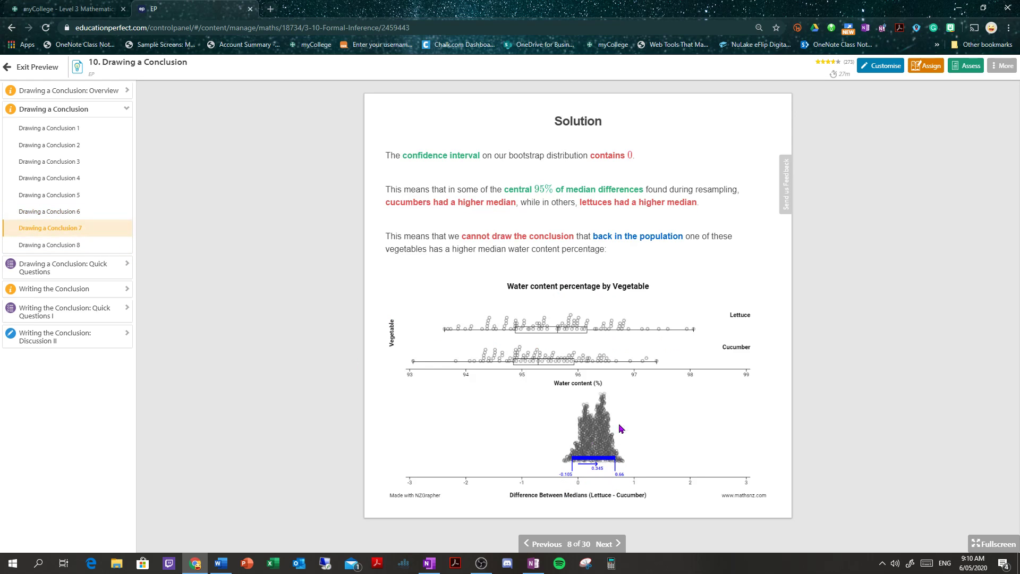
pyautogui.moveTo(408, 184)
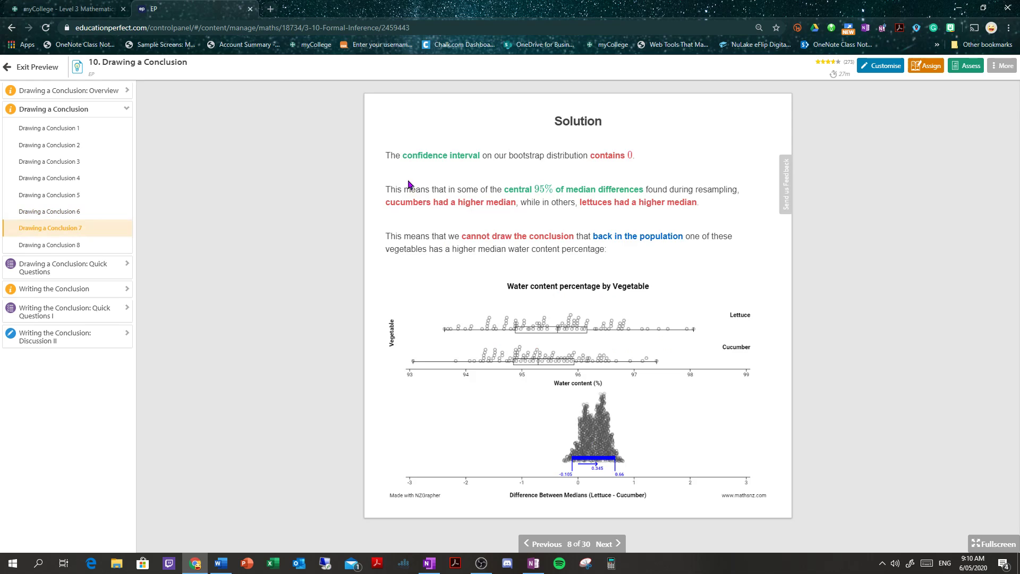
pyautogui.moveTo(593, 162)
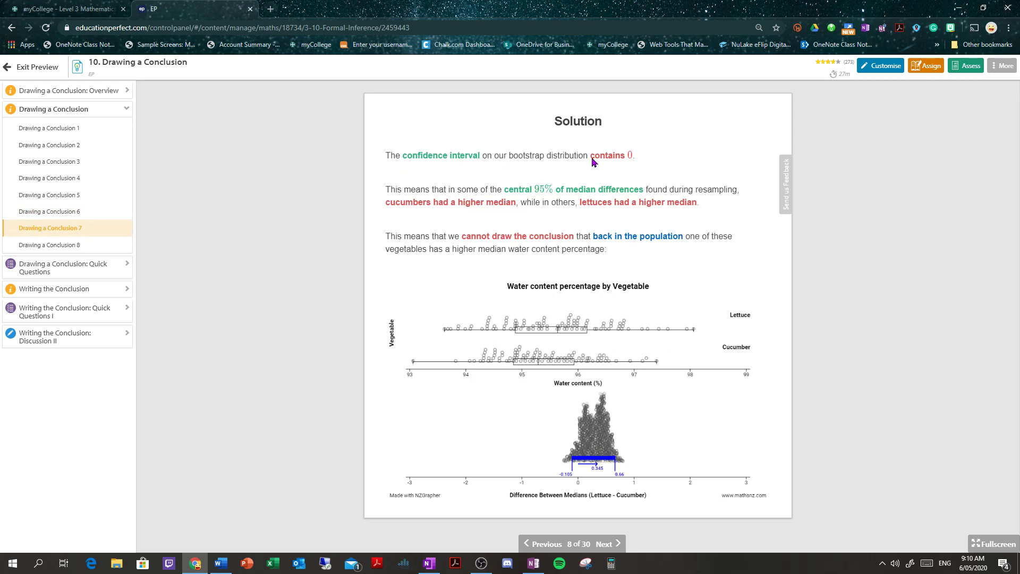
pyautogui.moveTo(644, 161)
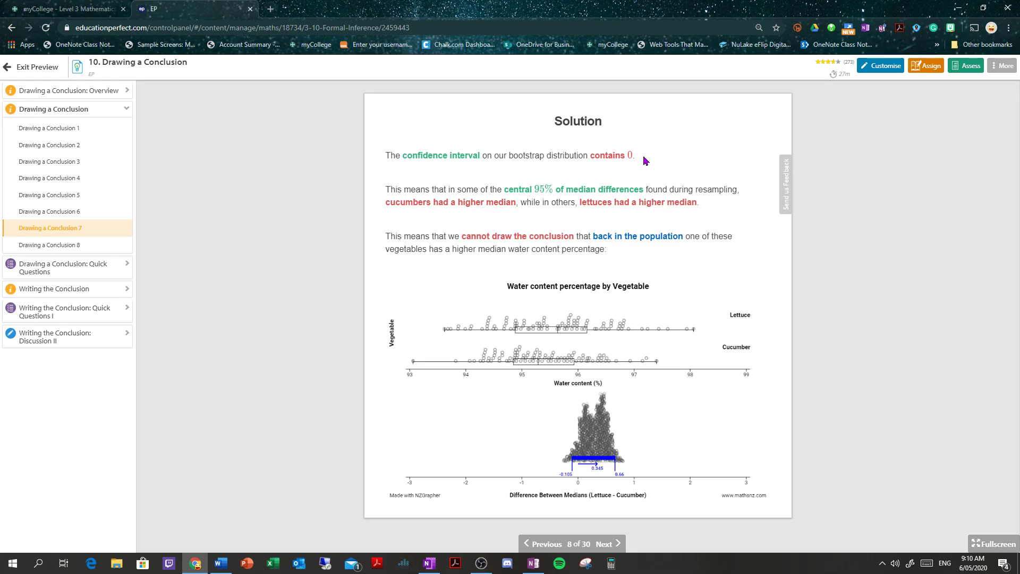
pyautogui.moveTo(498, 198)
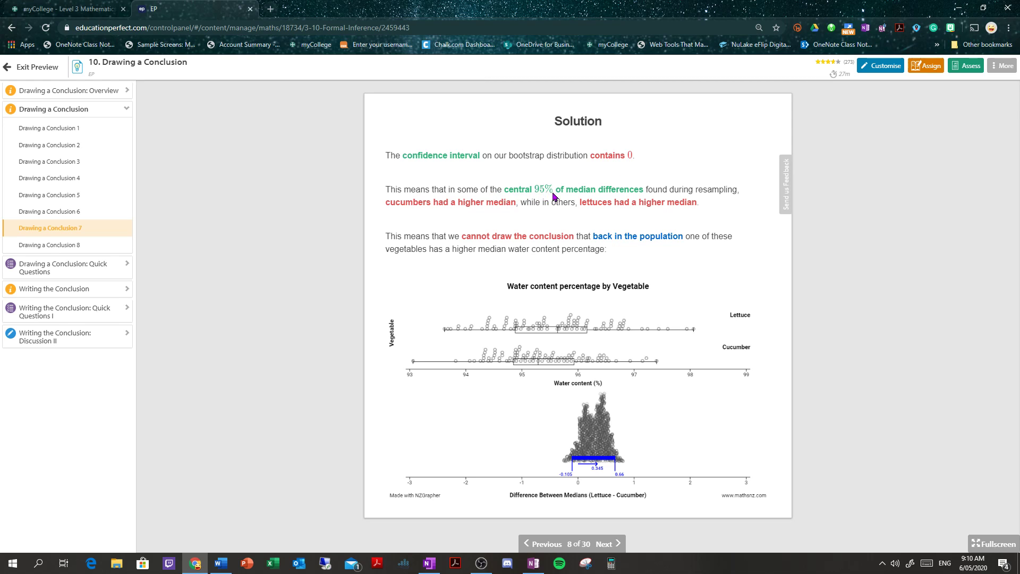
pyautogui.moveTo(619, 439)
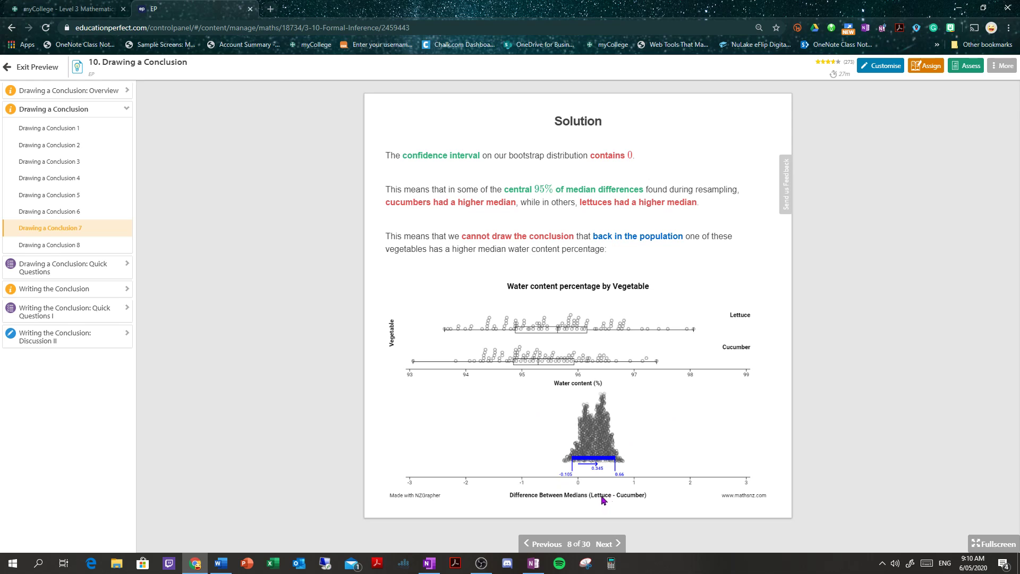
pyautogui.moveTo(629, 499)
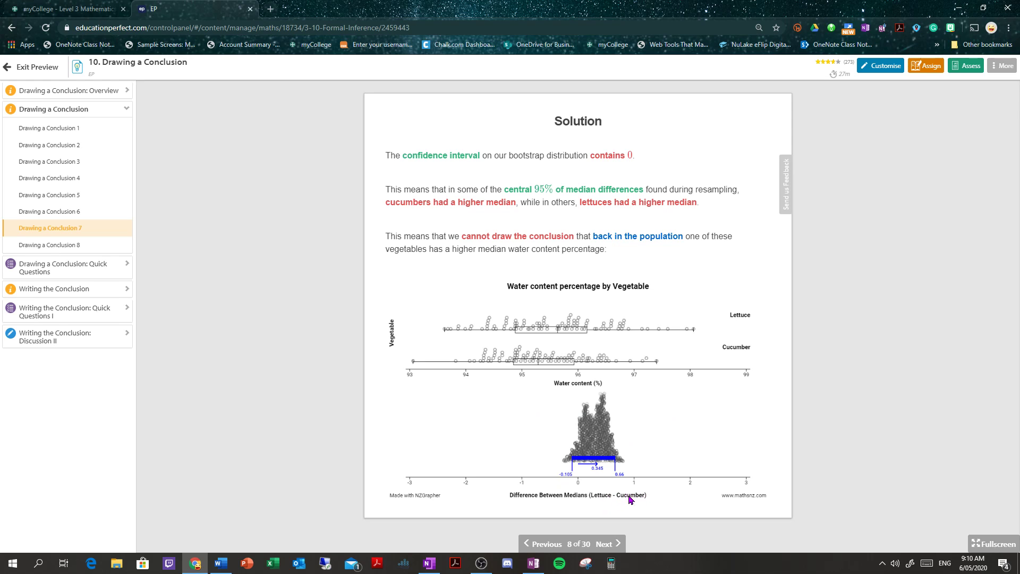
pyautogui.moveTo(575, 480)
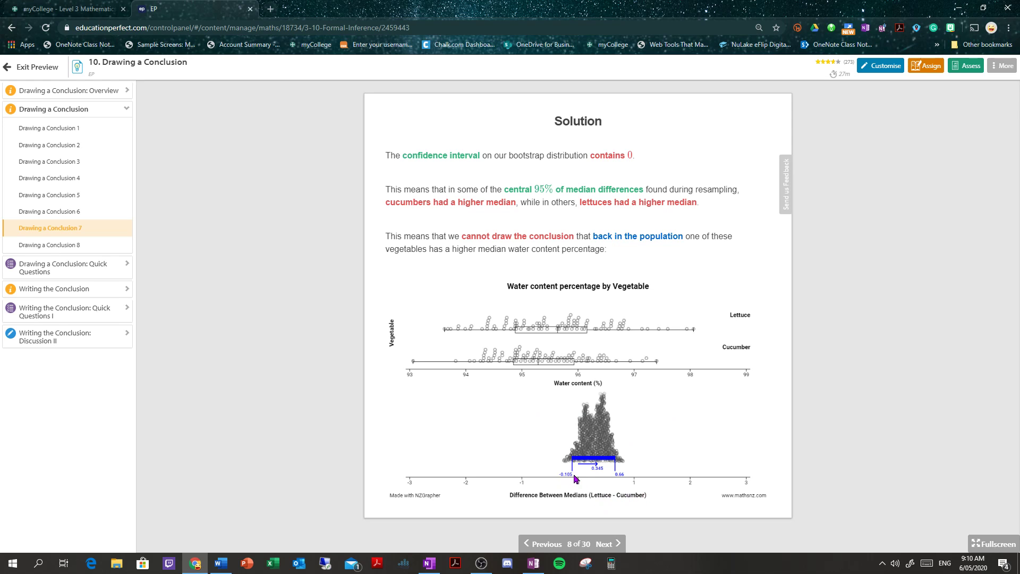
pyautogui.moveTo(640, 503)
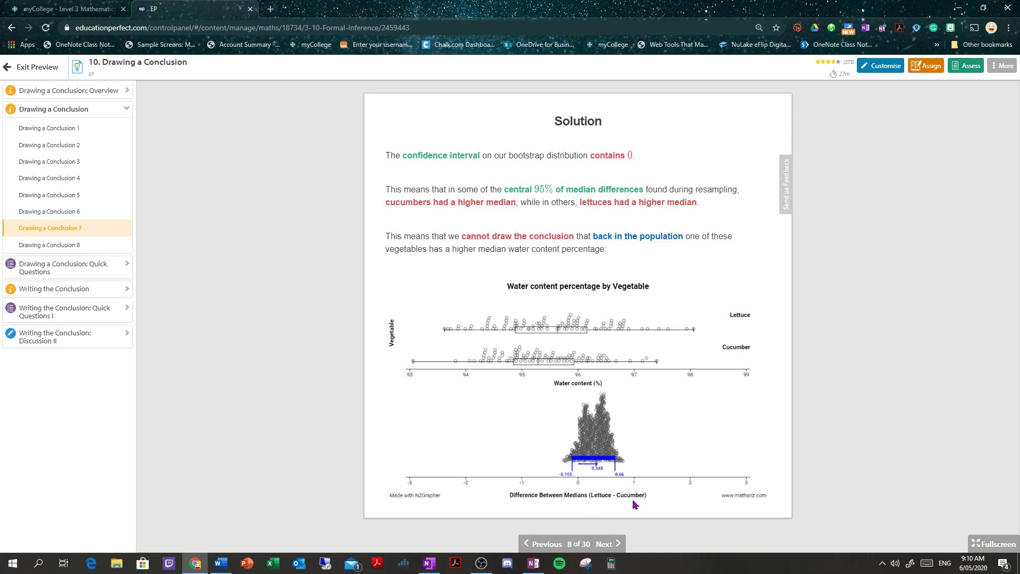
pyautogui.moveTo(648, 506)
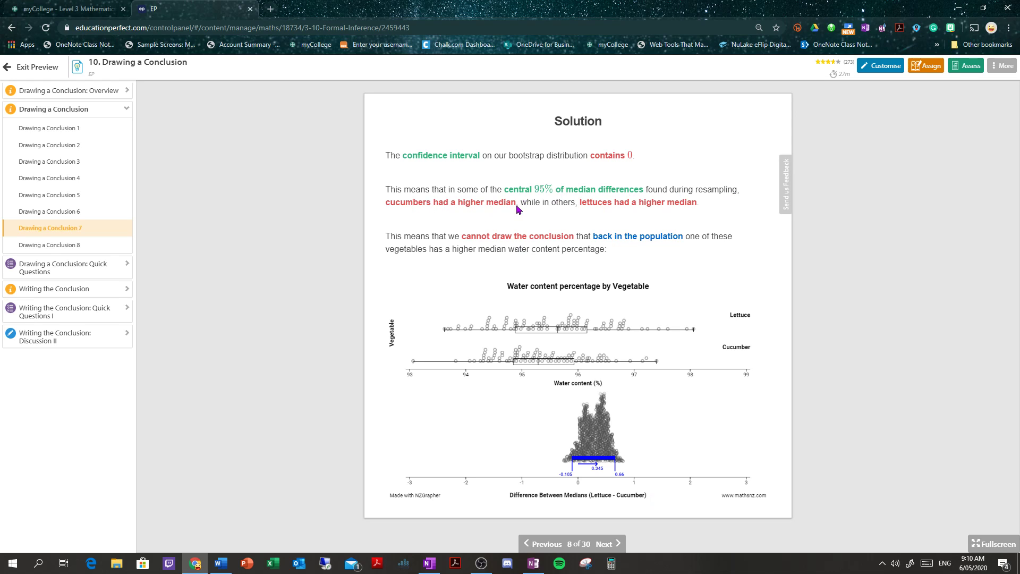
pyautogui.moveTo(546, 213)
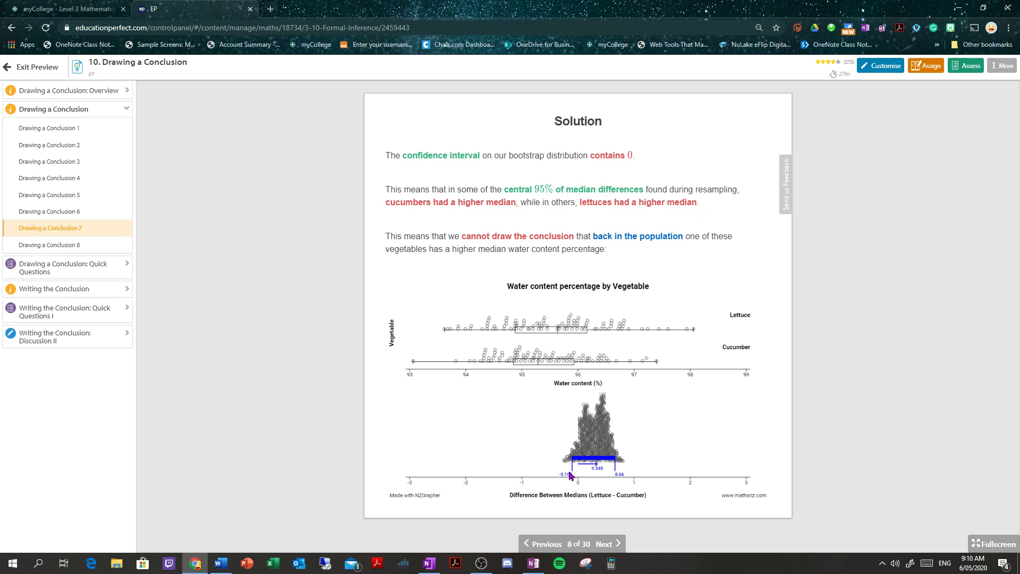
pyautogui.moveTo(553, 432)
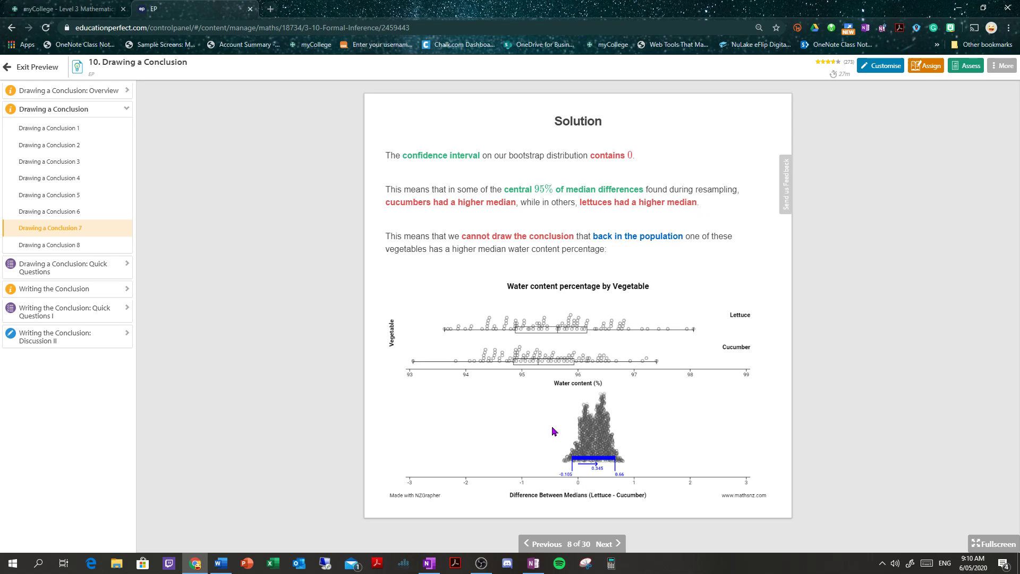
pyautogui.moveTo(602, 500)
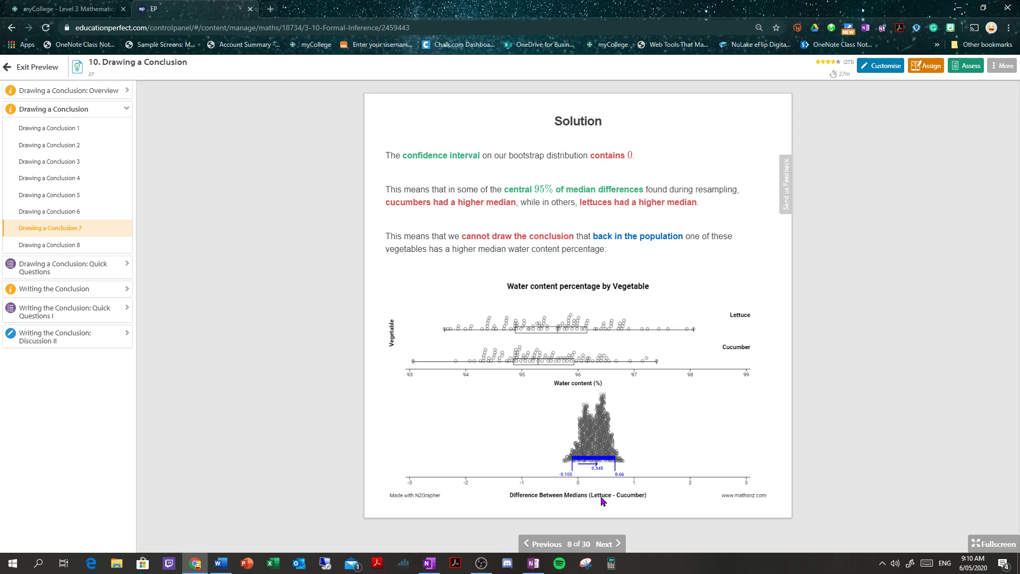
pyautogui.moveTo(631, 468)
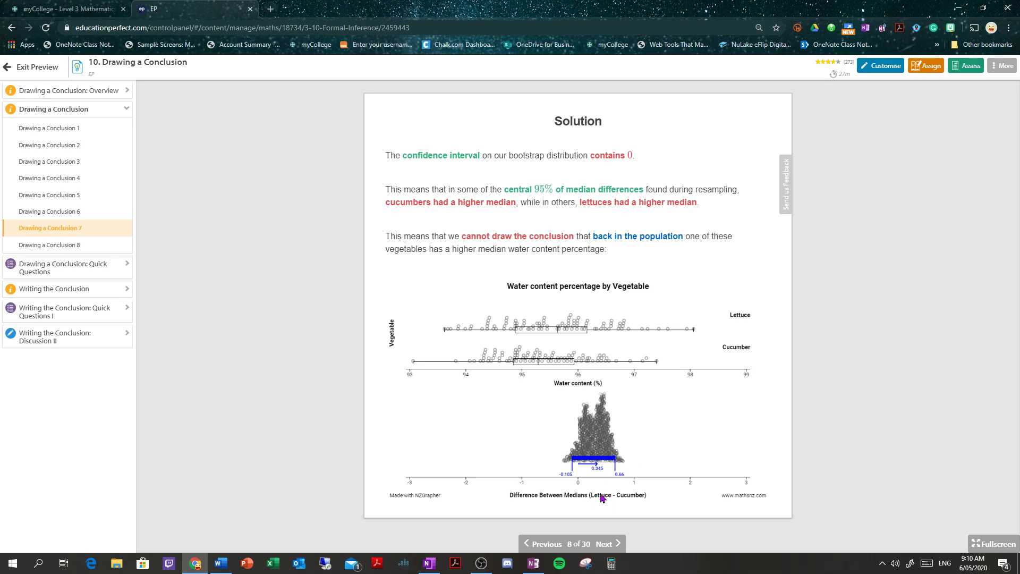
pyautogui.moveTo(496, 320)
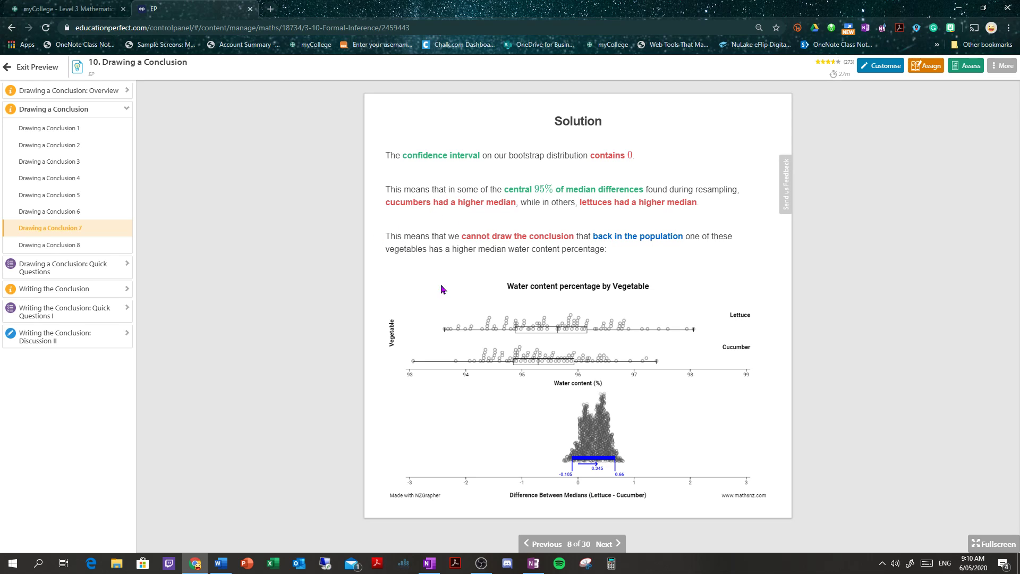
pyautogui.moveTo(473, 274)
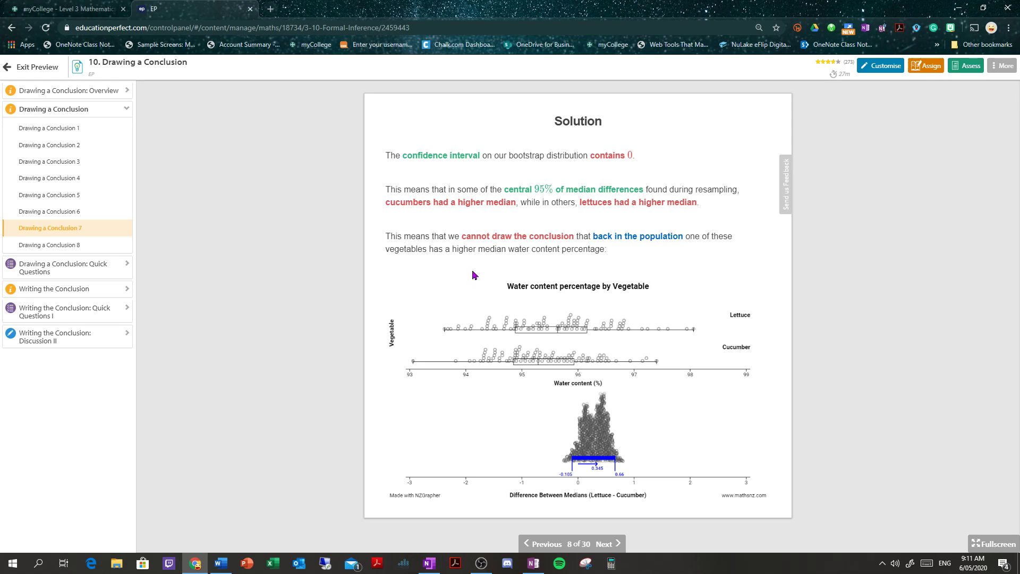
pyautogui.moveTo(686, 257)
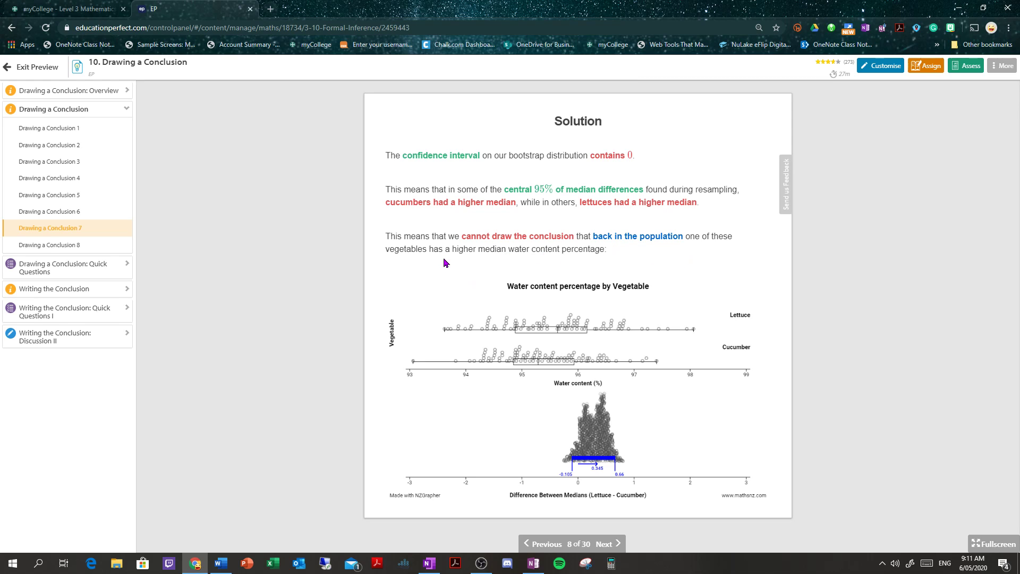
pyautogui.moveTo(740, 261)
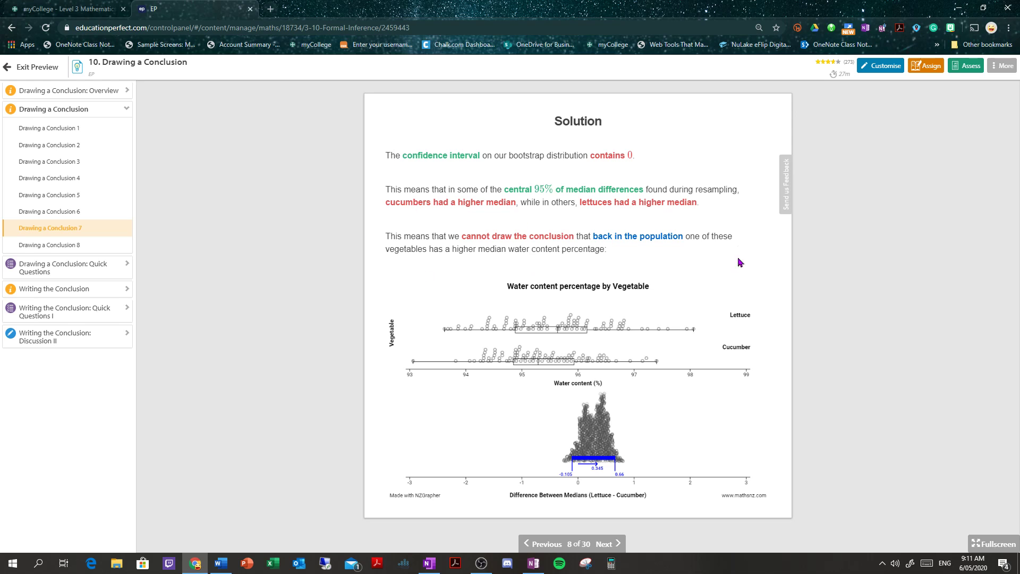
pyautogui.moveTo(561, 260)
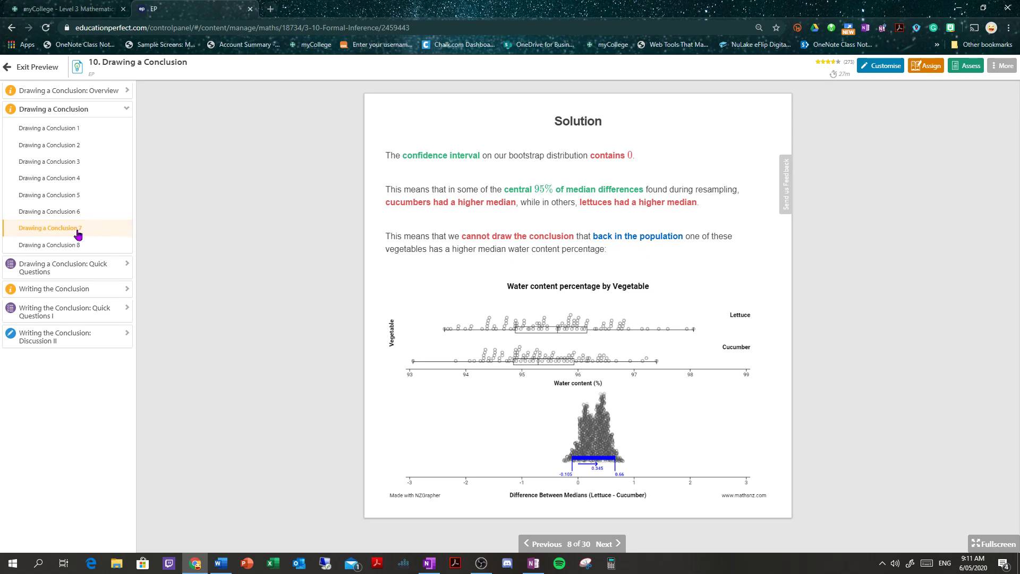
pyautogui.click(51, 244)
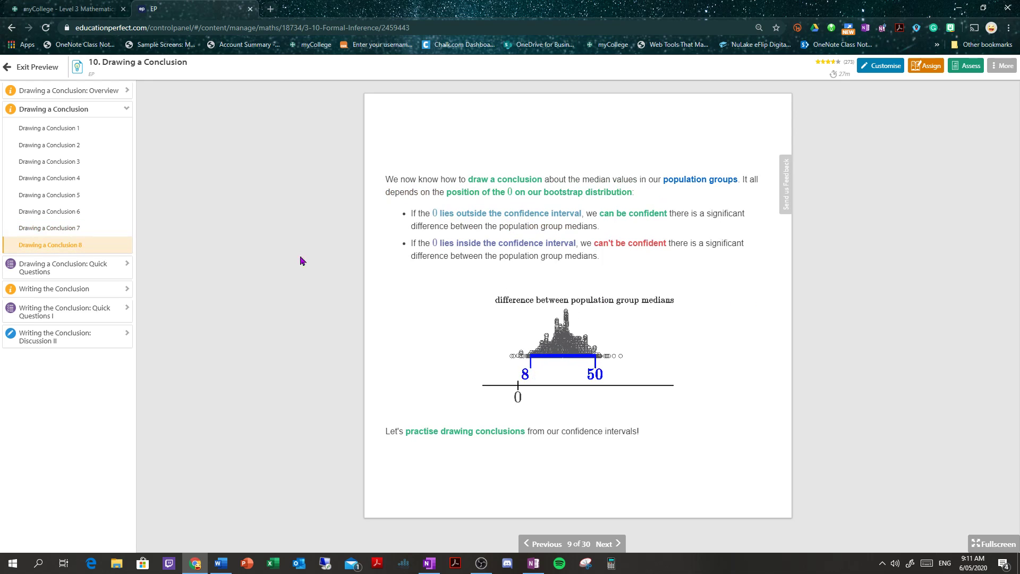
pyautogui.click(540, 543)
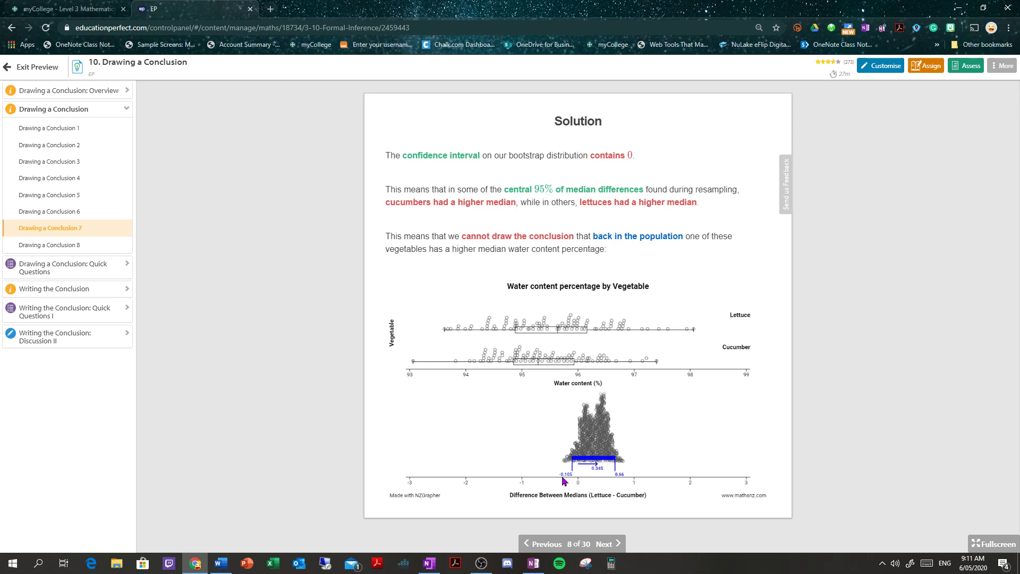
pyautogui.moveTo(574, 484)
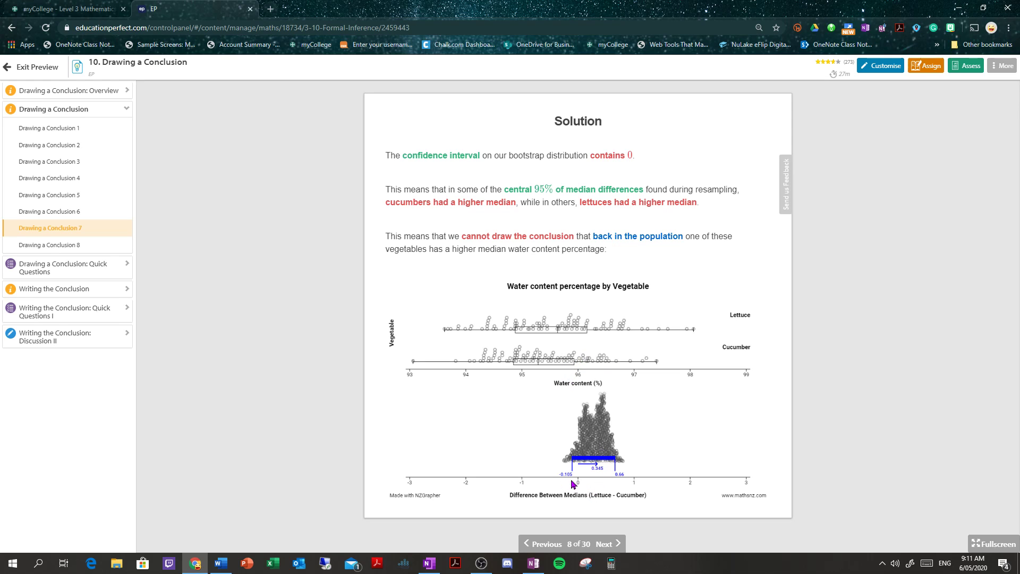
pyautogui.moveTo(603, 509)
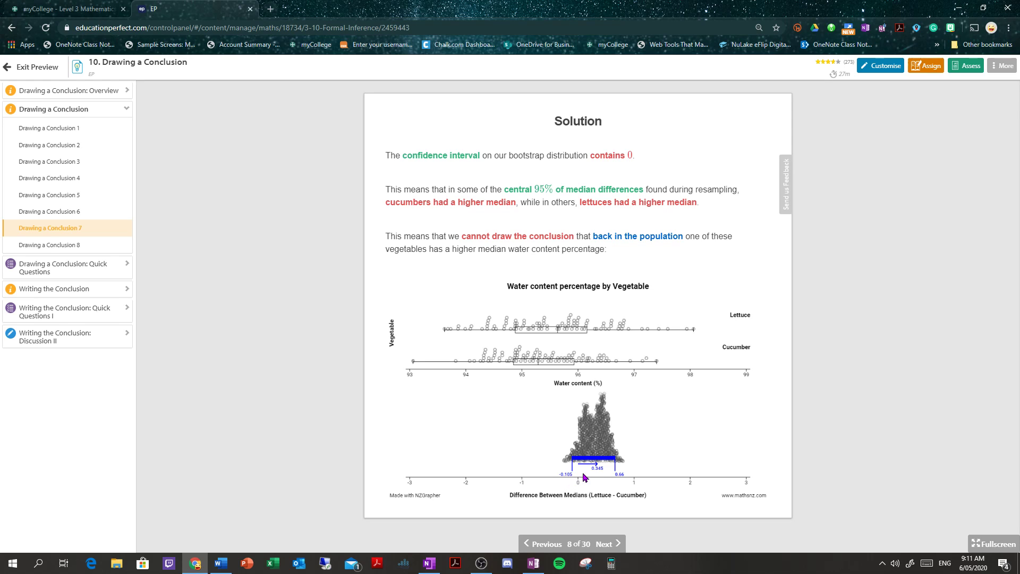
pyautogui.moveTo(624, 481)
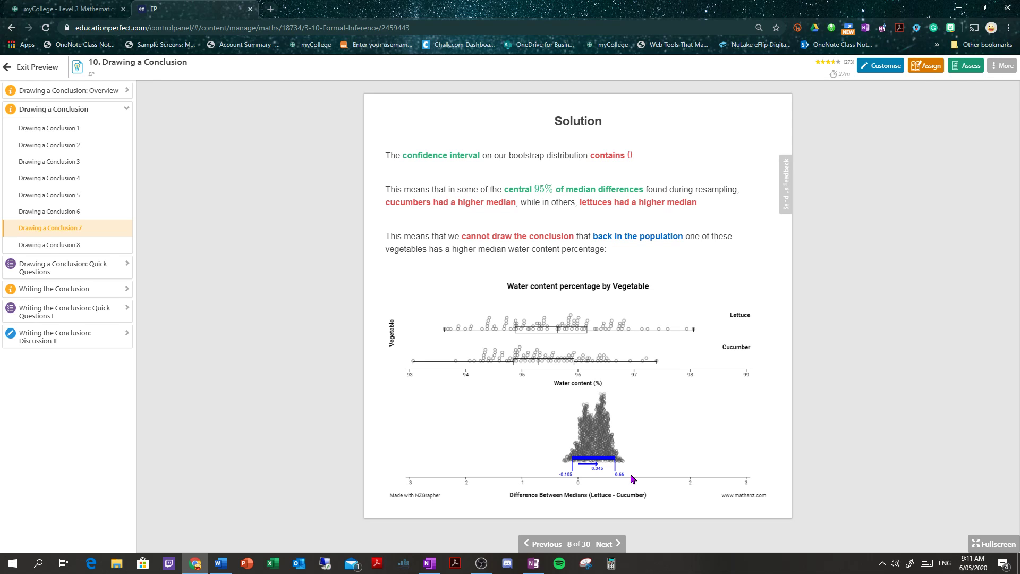
pyautogui.moveTo(550, 470)
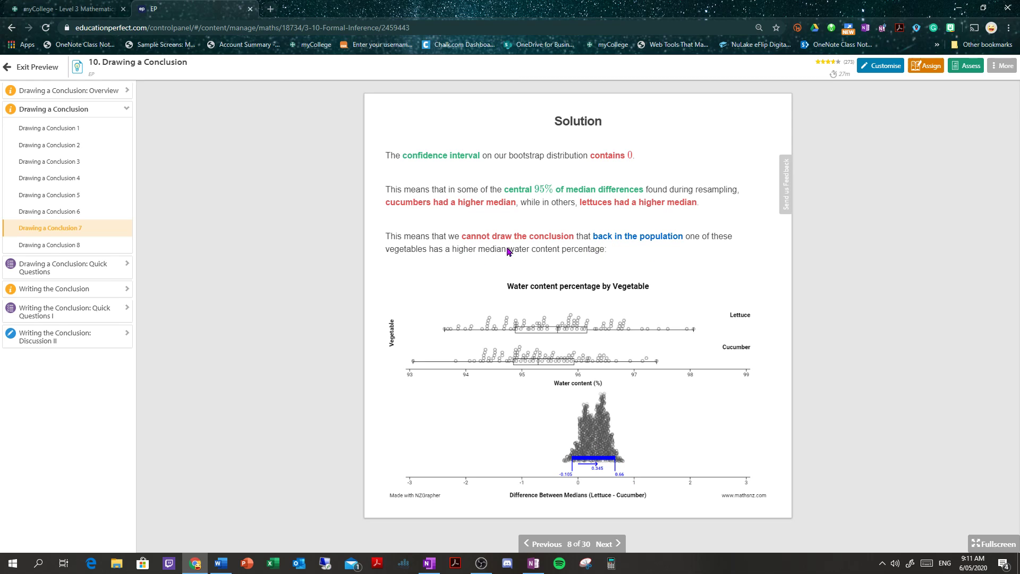
pyautogui.moveTo(669, 259)
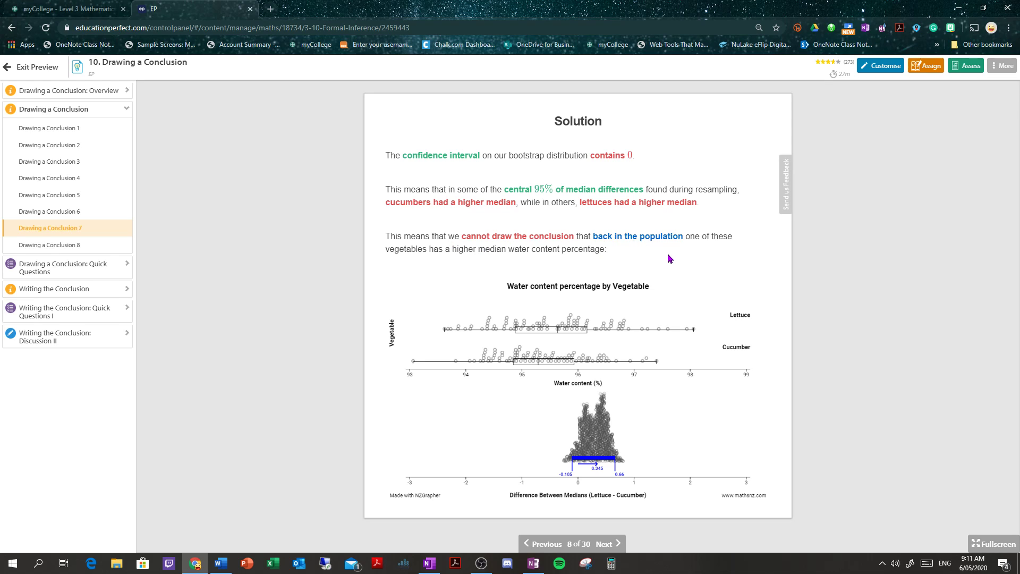